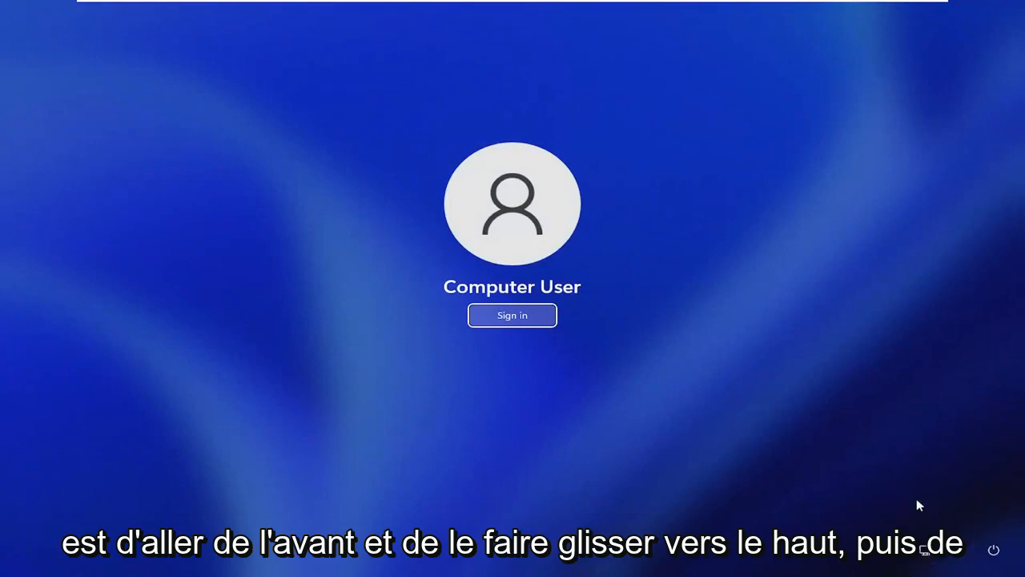
mouse_move(993, 549)
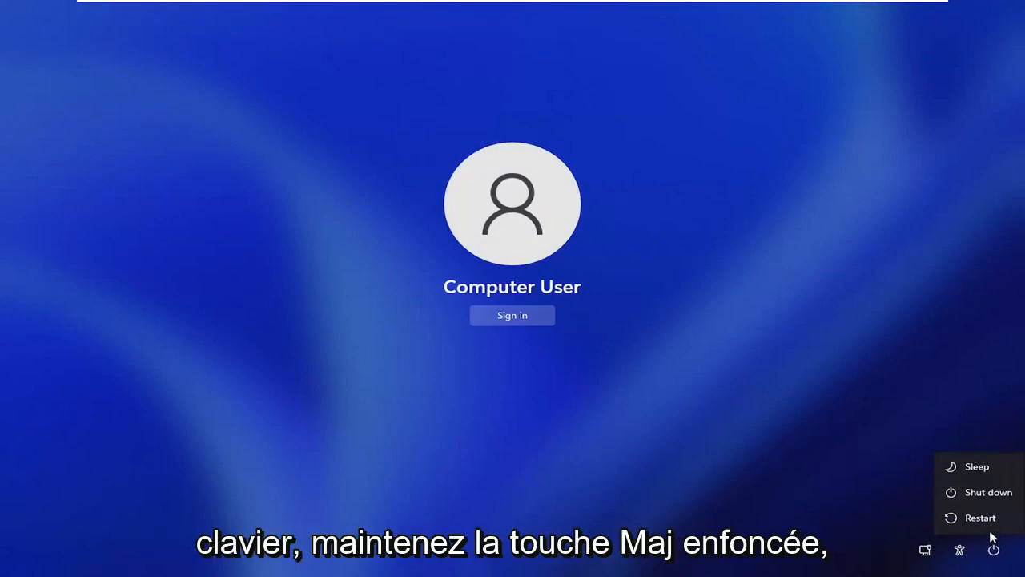
Shift-restart from the sign-in screen power menu to reach Choose an option.
left_click(979, 517)
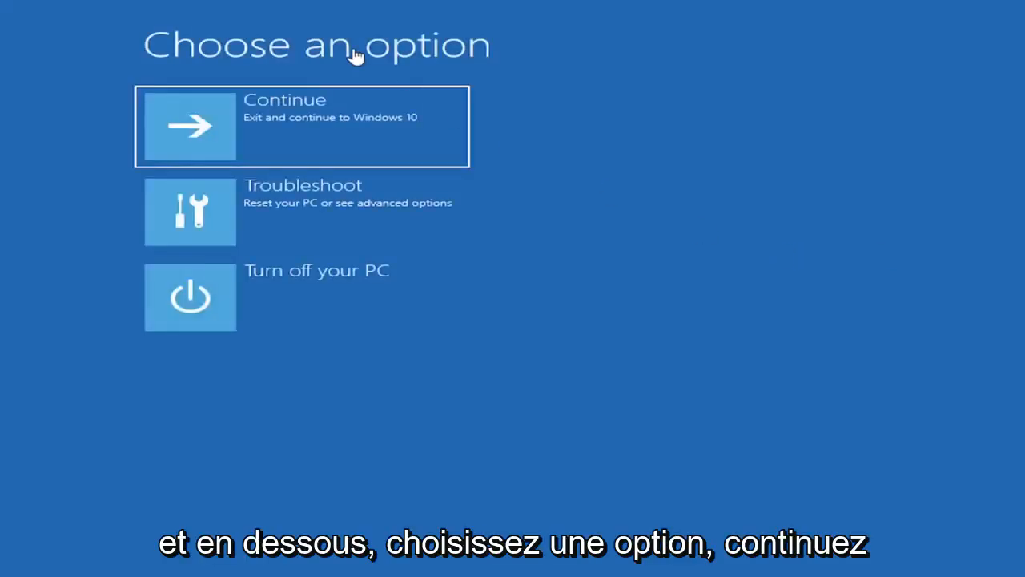
mouse_move(281, 226)
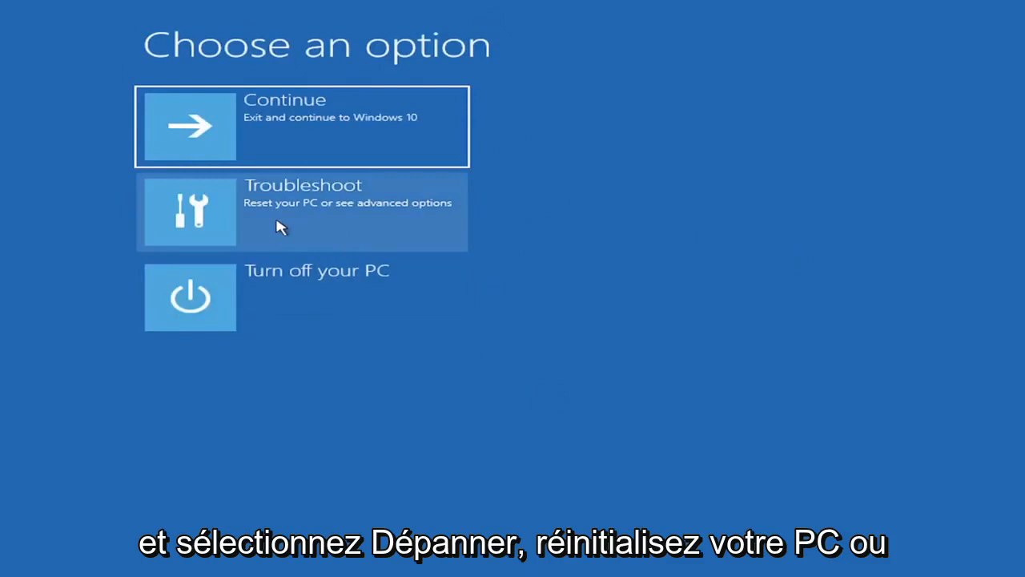
Go to Troubleshoot, Advanced options, Startup Settings, and restart to list startup modes.
left_click(302, 212)
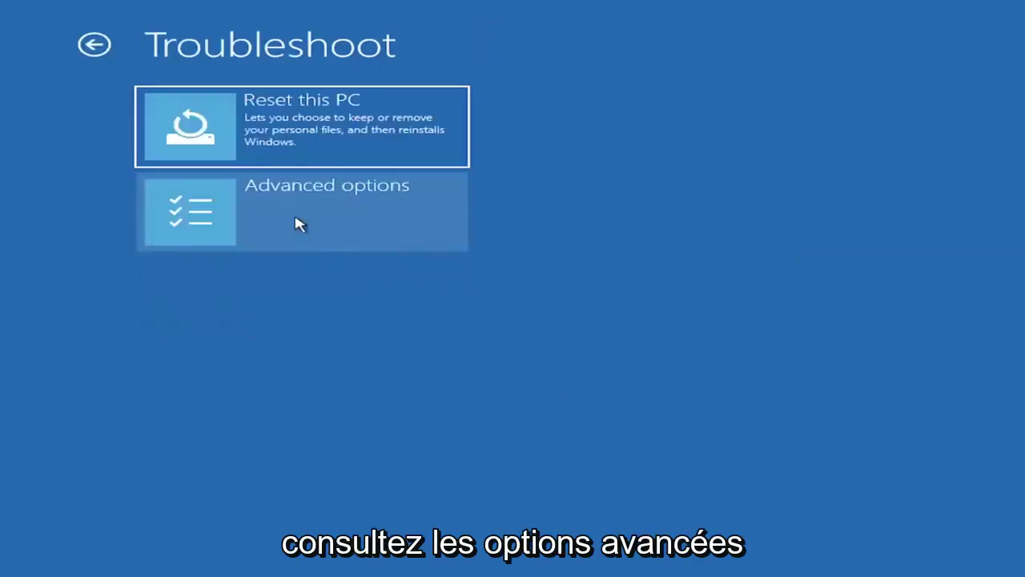
left_click(300, 212)
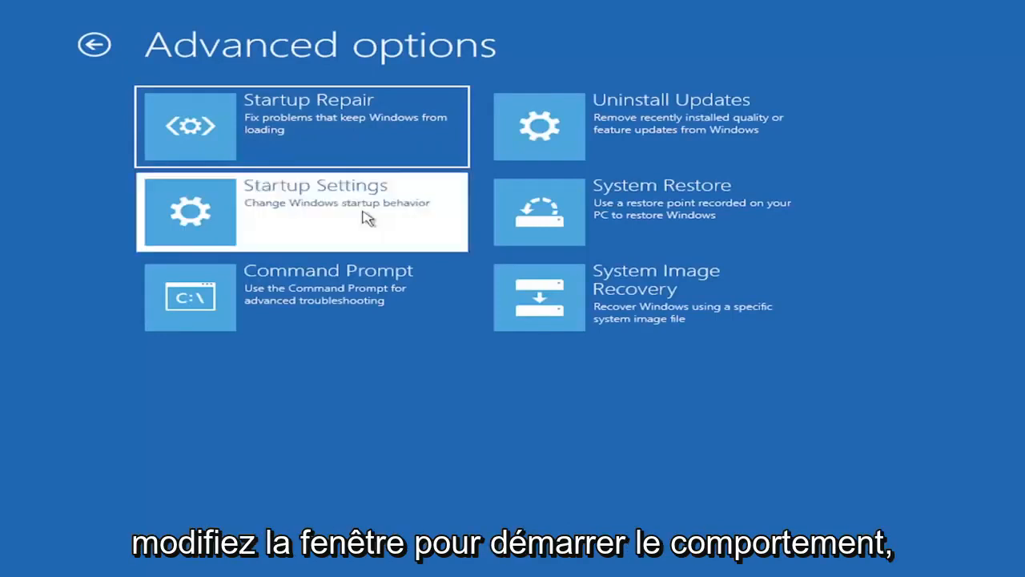
left_click(302, 212)
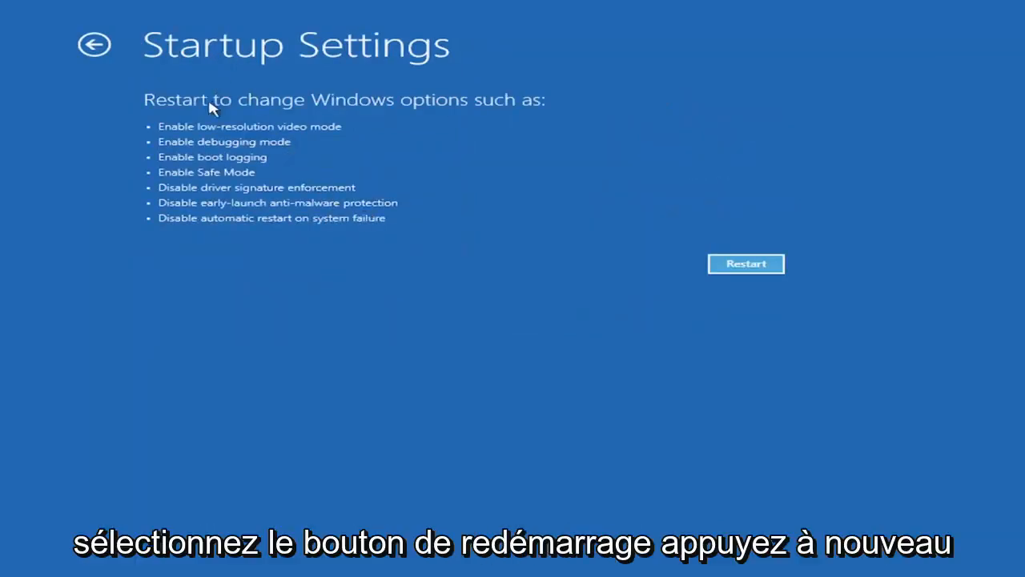
left_click(745, 263)
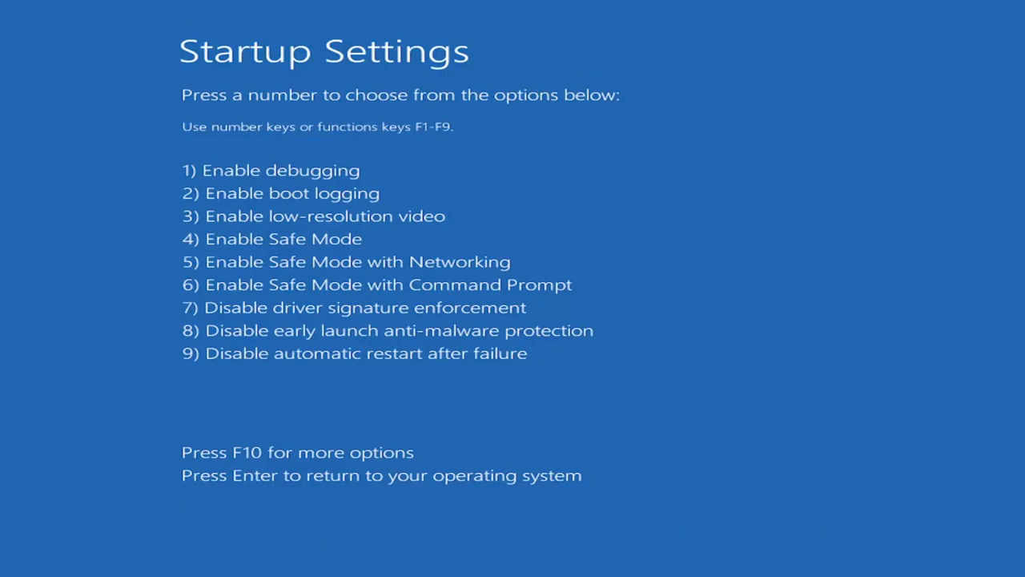
Choose option 4, Enable Safe Mode, from the Startup Settings list.
key("Return")
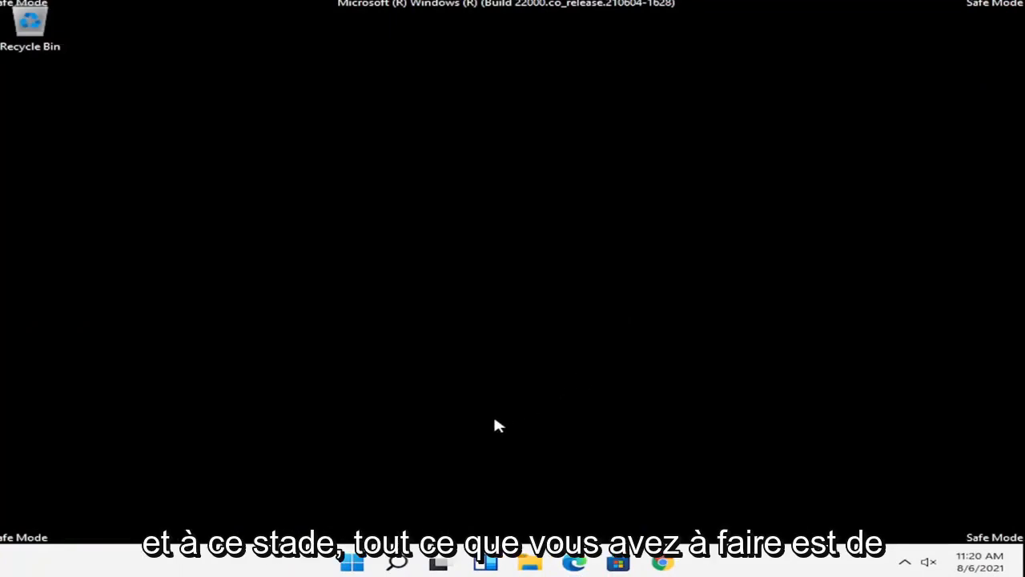
mouse_move(478, 426)
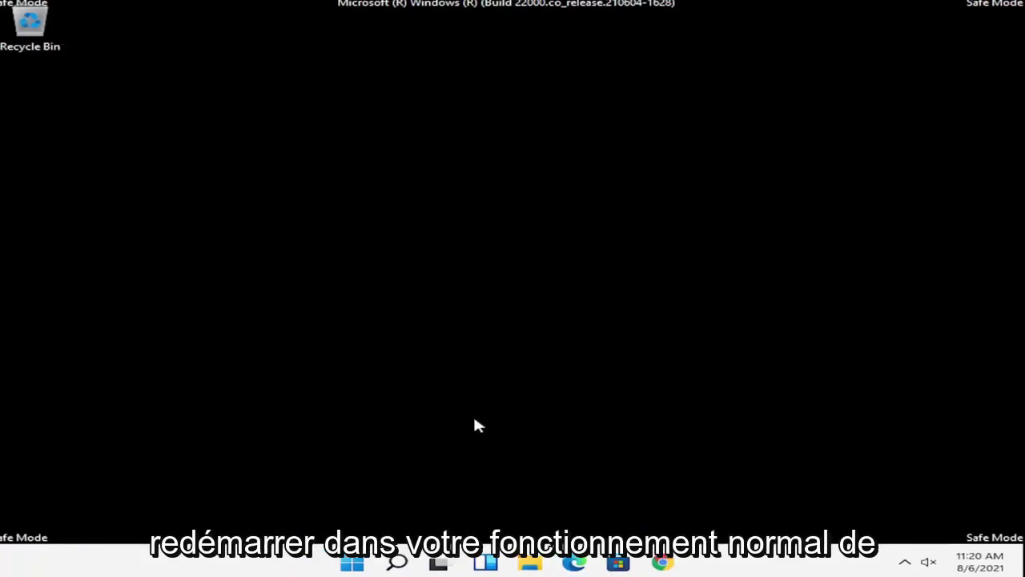
mouse_move(377, 496)
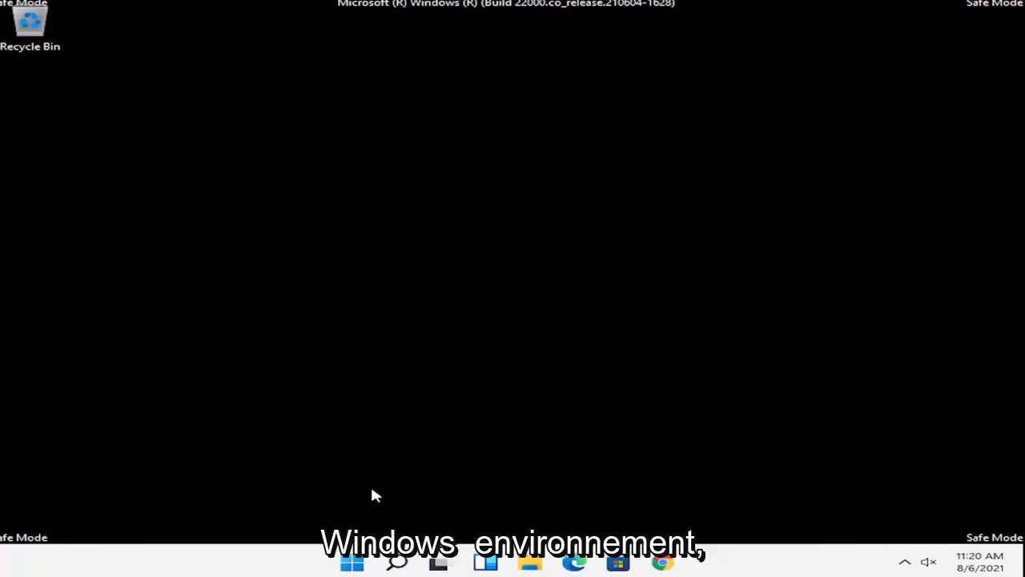
Restart from the Start button's right-click power menu to leave Safe Mode.
right_click(351, 561)
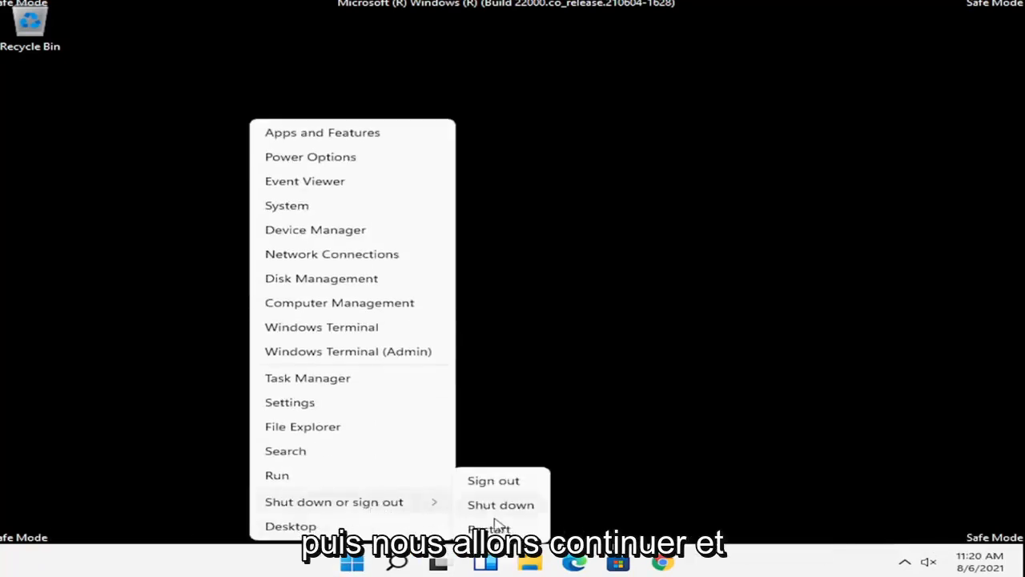
left_click(489, 528)
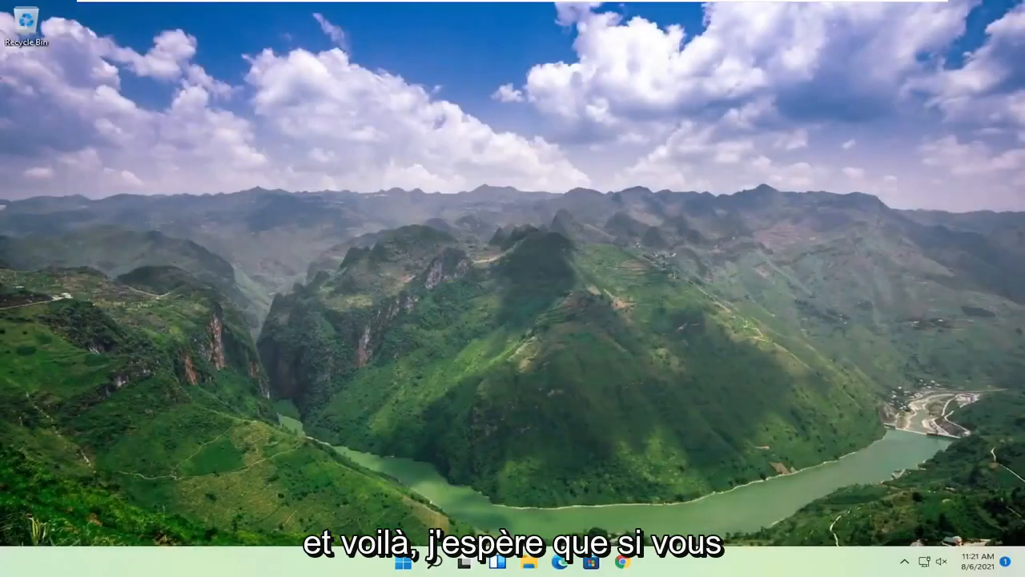
mouse_move(112, 287)
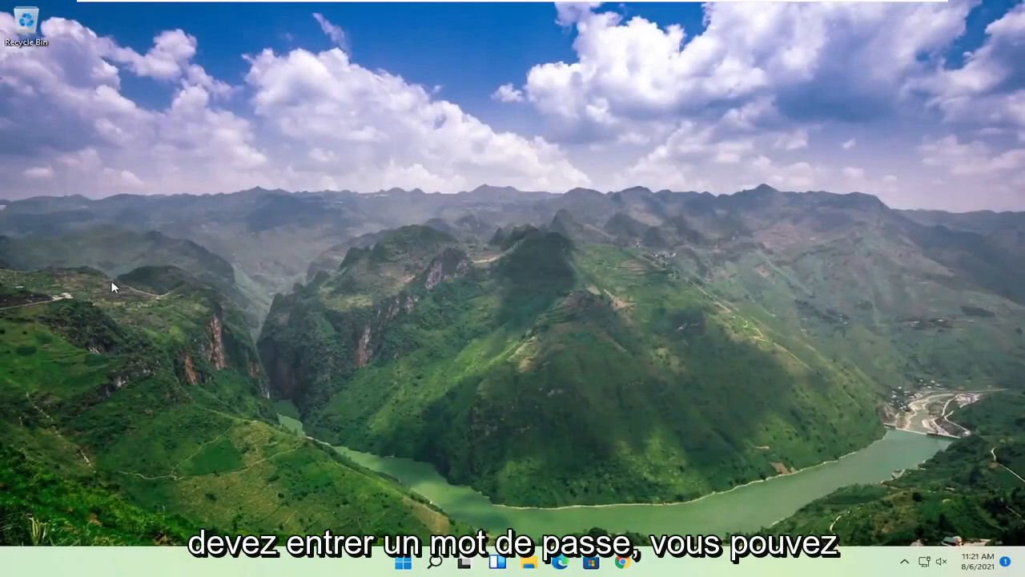
mouse_move(484, 149)
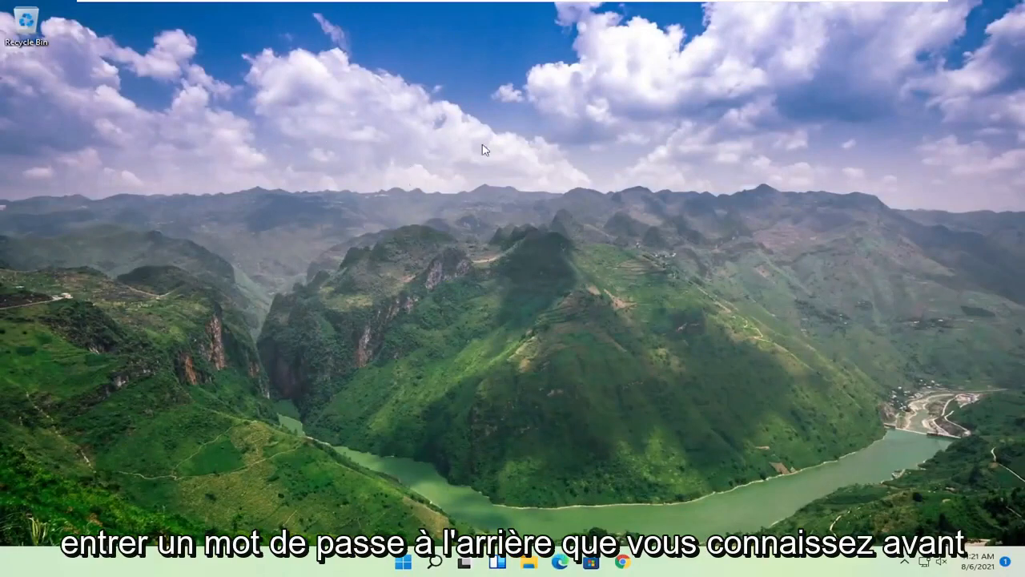
mouse_move(393, 192)
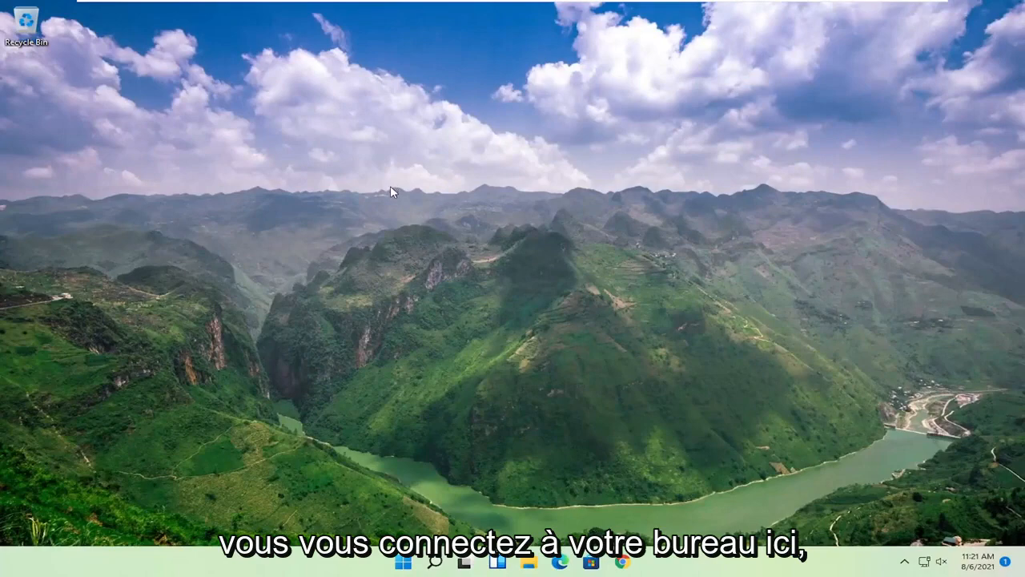